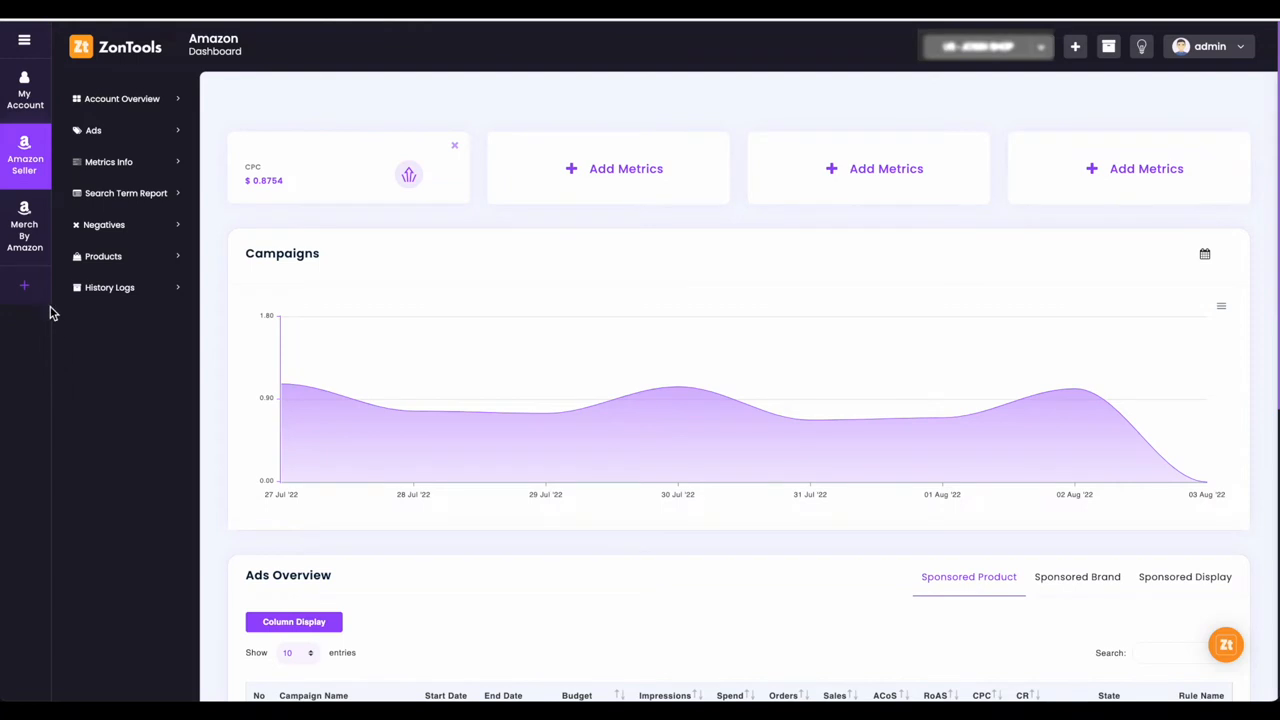
pyautogui.moveTo(60, 290)
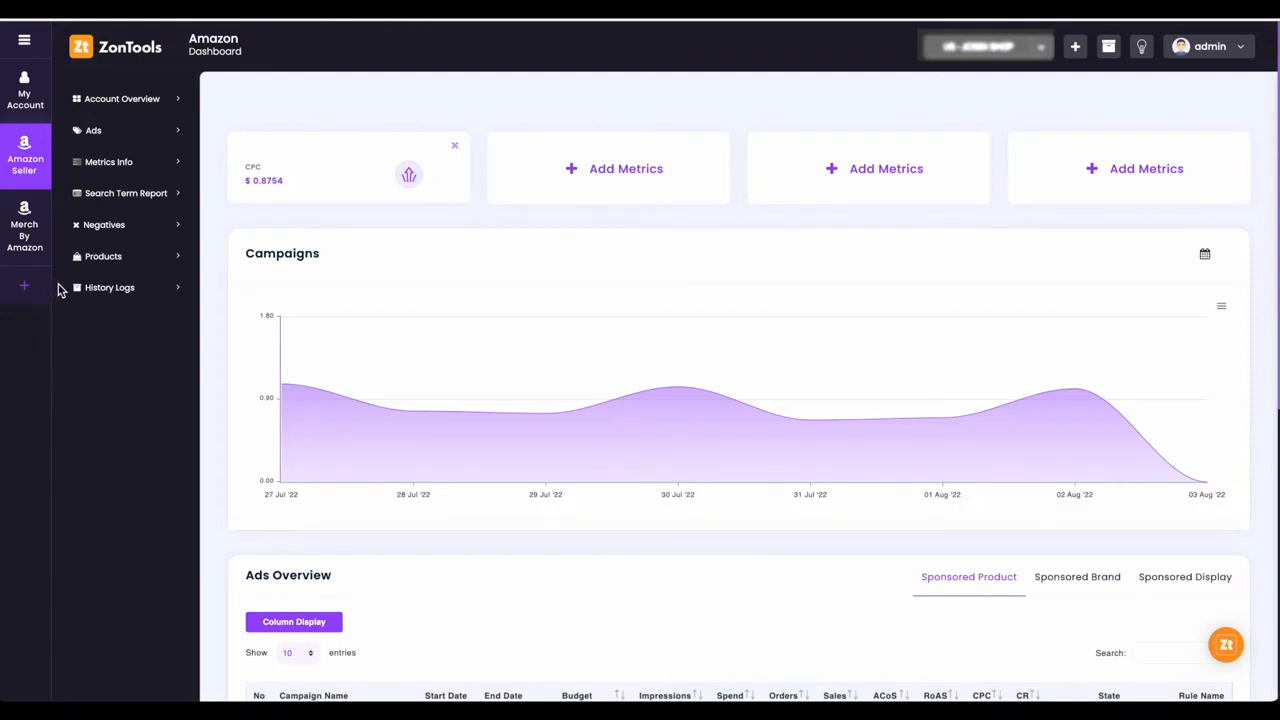
pyautogui.moveTo(62, 318)
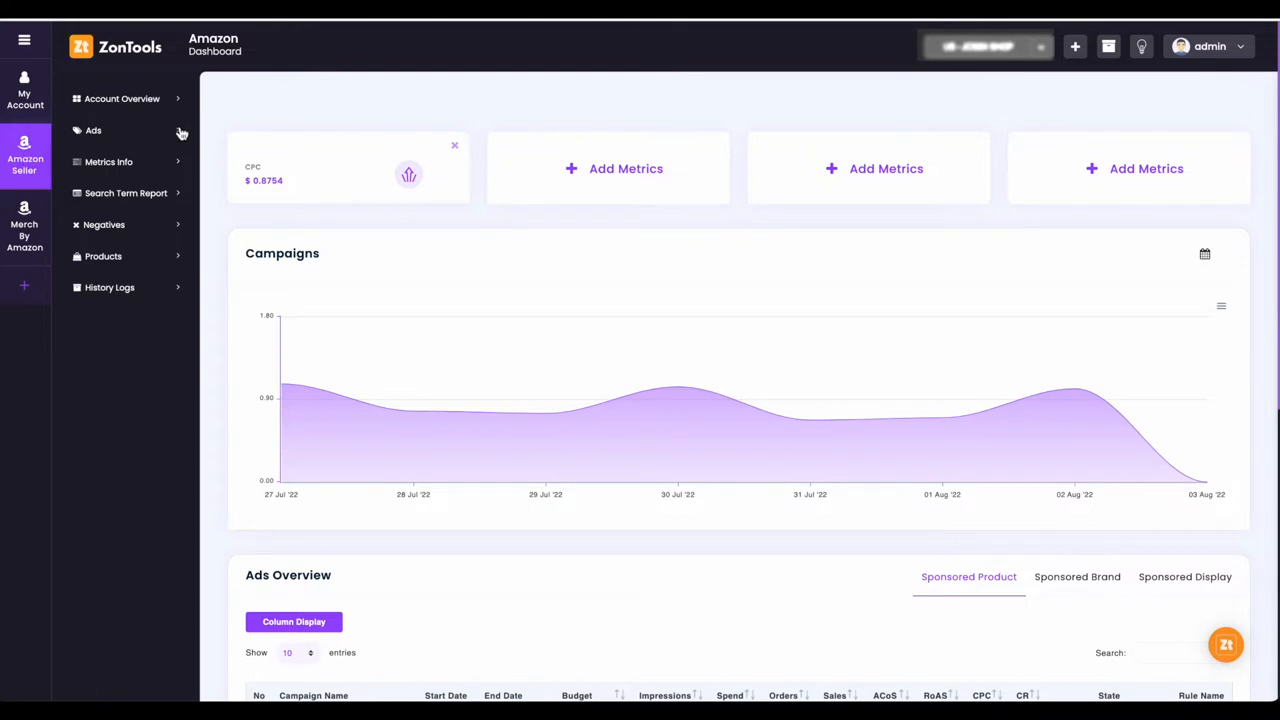
# - Go to Ads > Sponsored Product and bring the campaign table into view
pyautogui.click(92, 130)
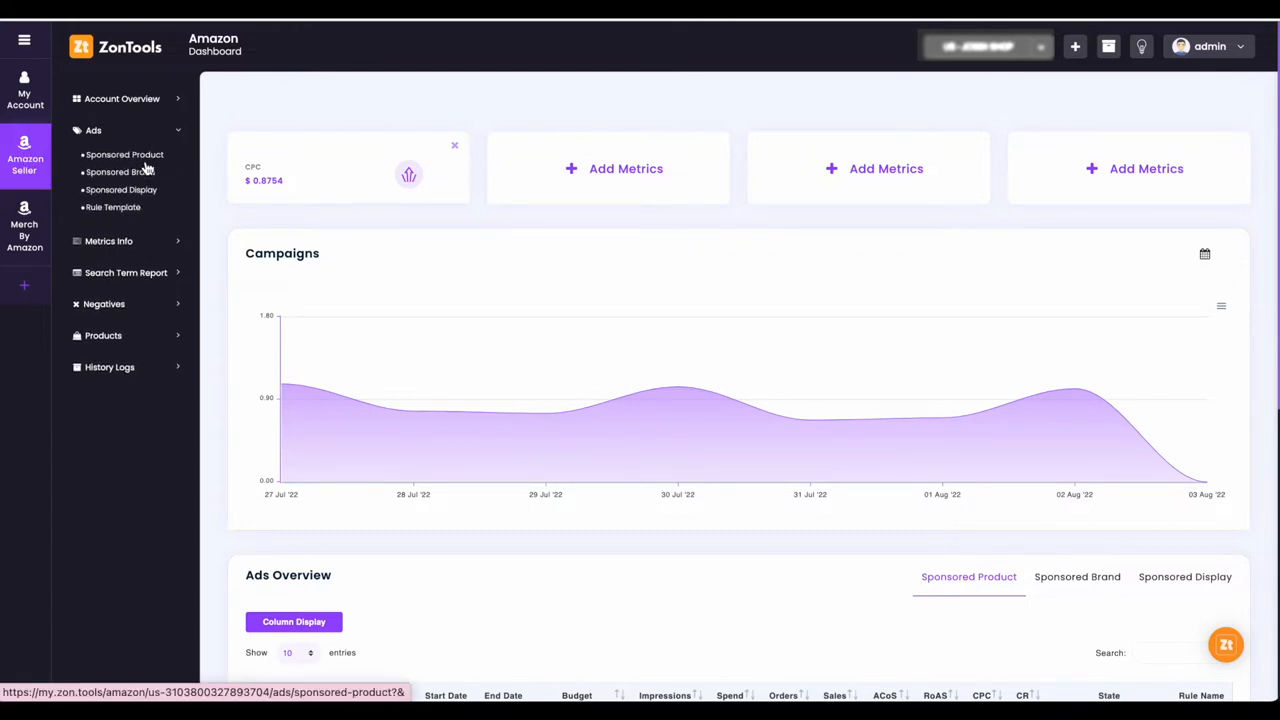
pyautogui.click(124, 154)
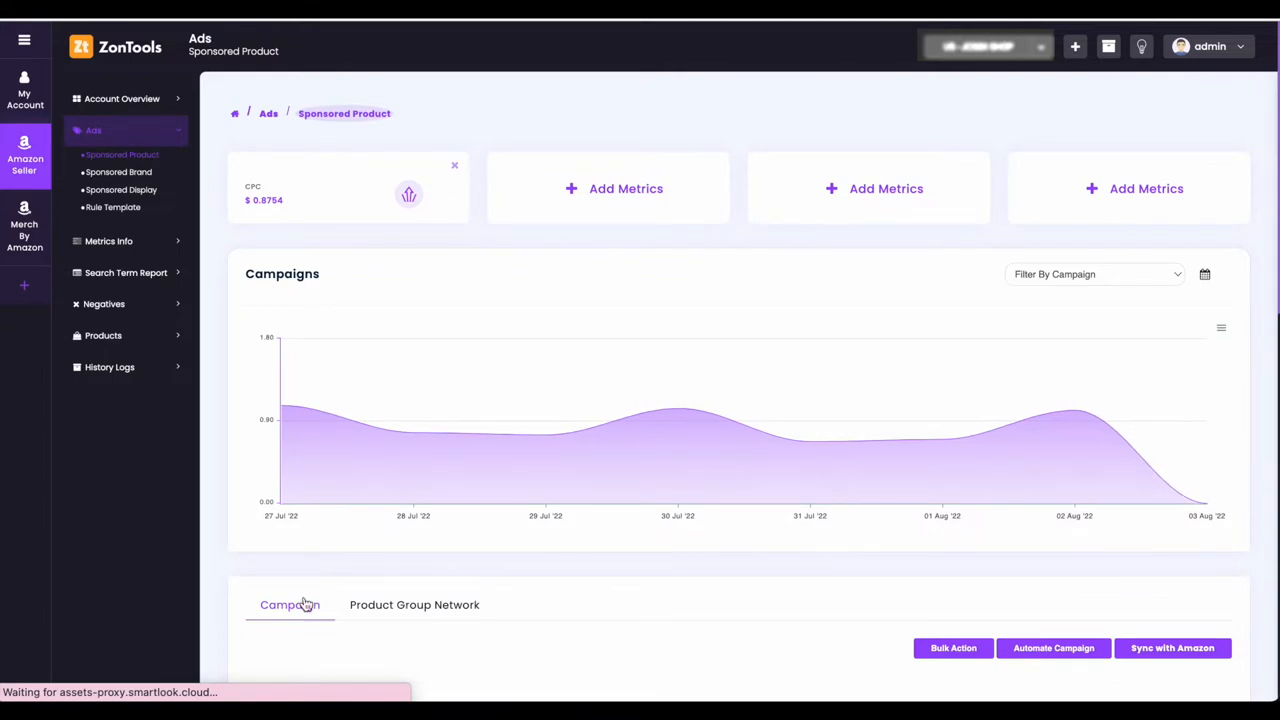
pyautogui.scroll(-3)
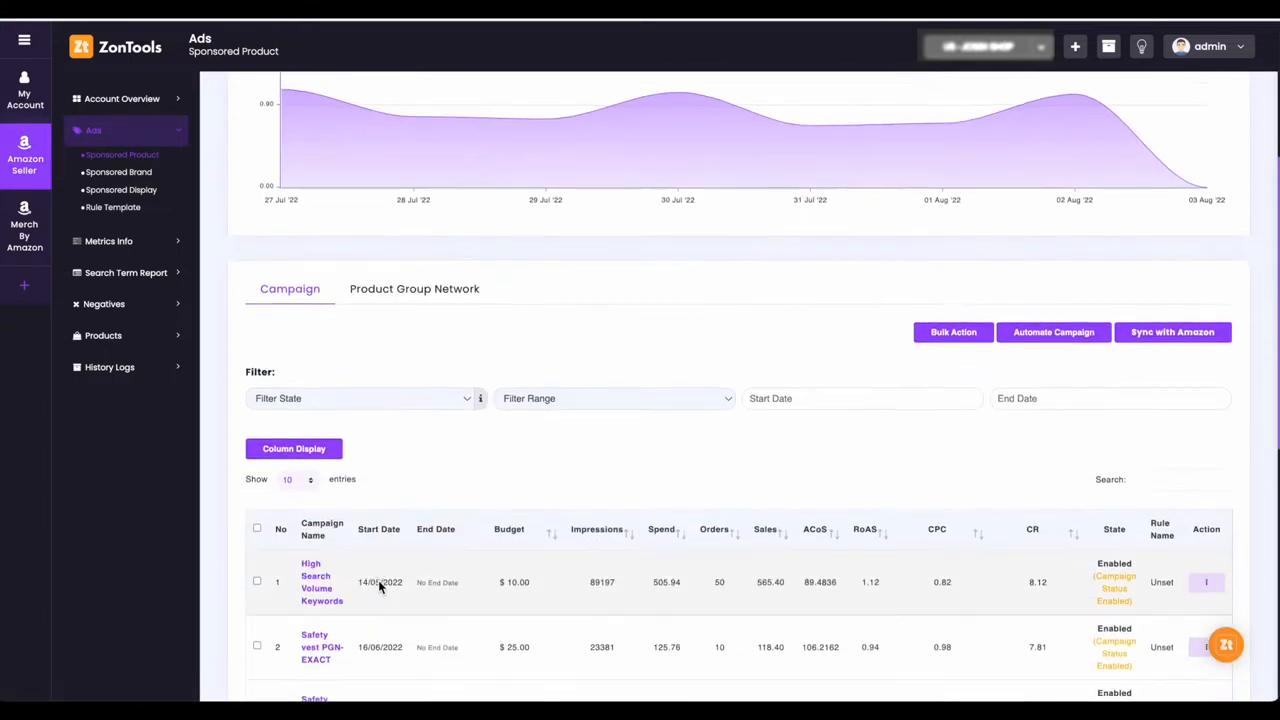
pyautogui.scroll(-3)
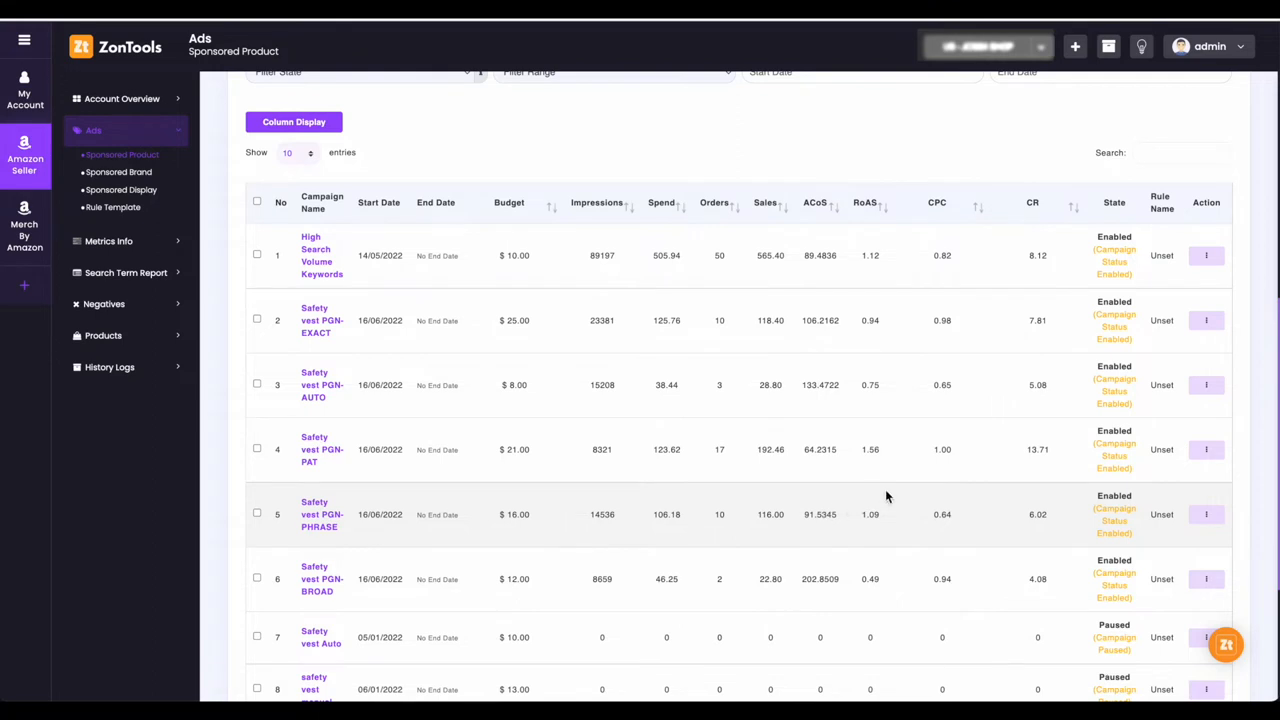
pyautogui.moveTo(1128, 176)
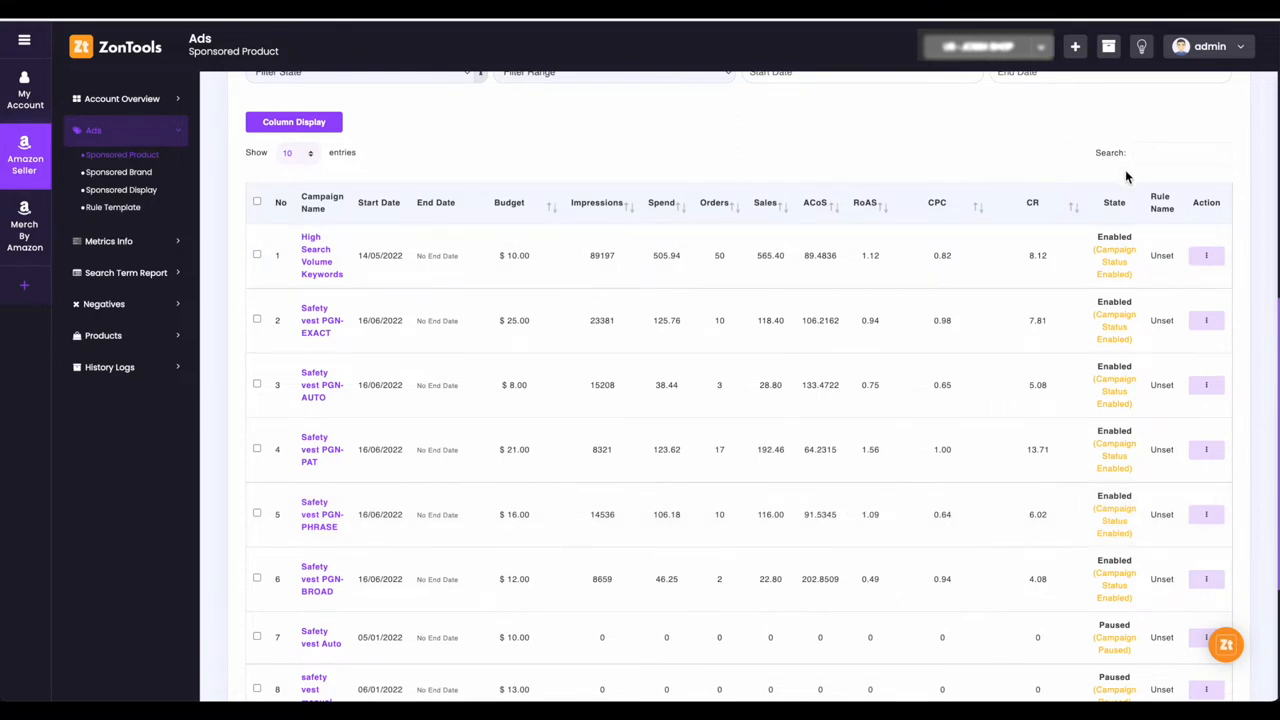
pyautogui.moveTo(1174, 192)
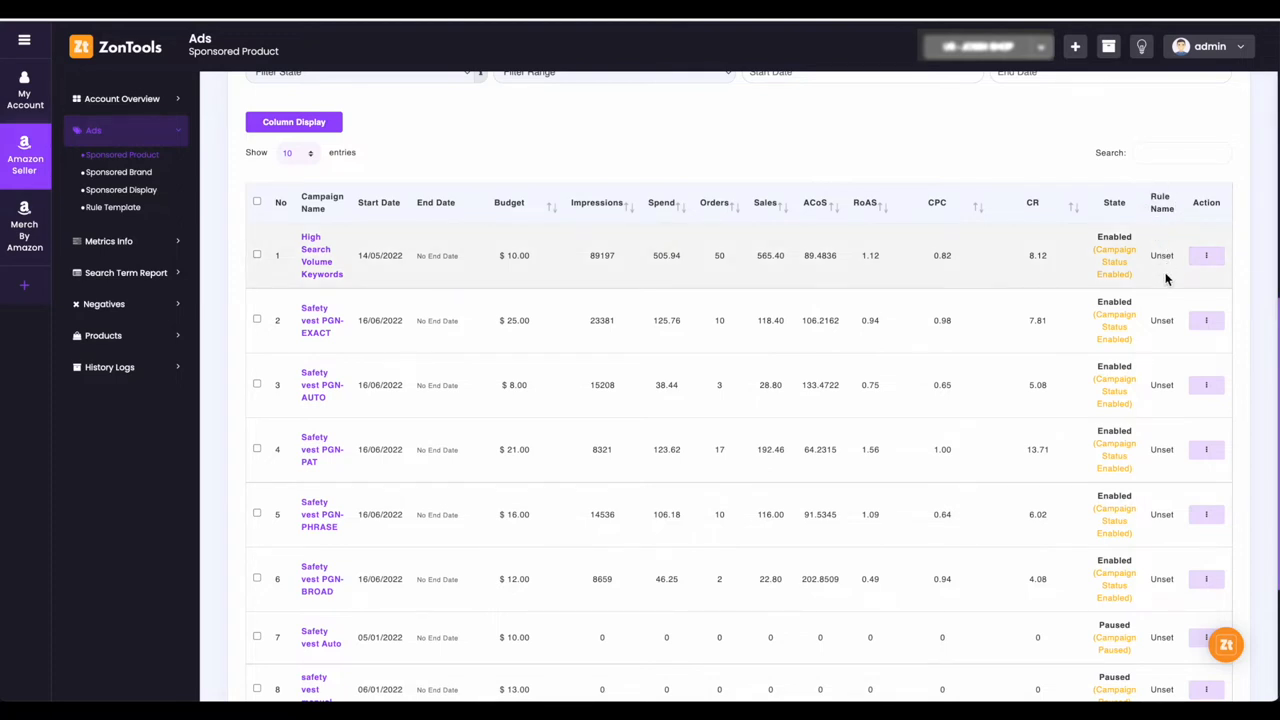
pyautogui.moveTo(1164, 336)
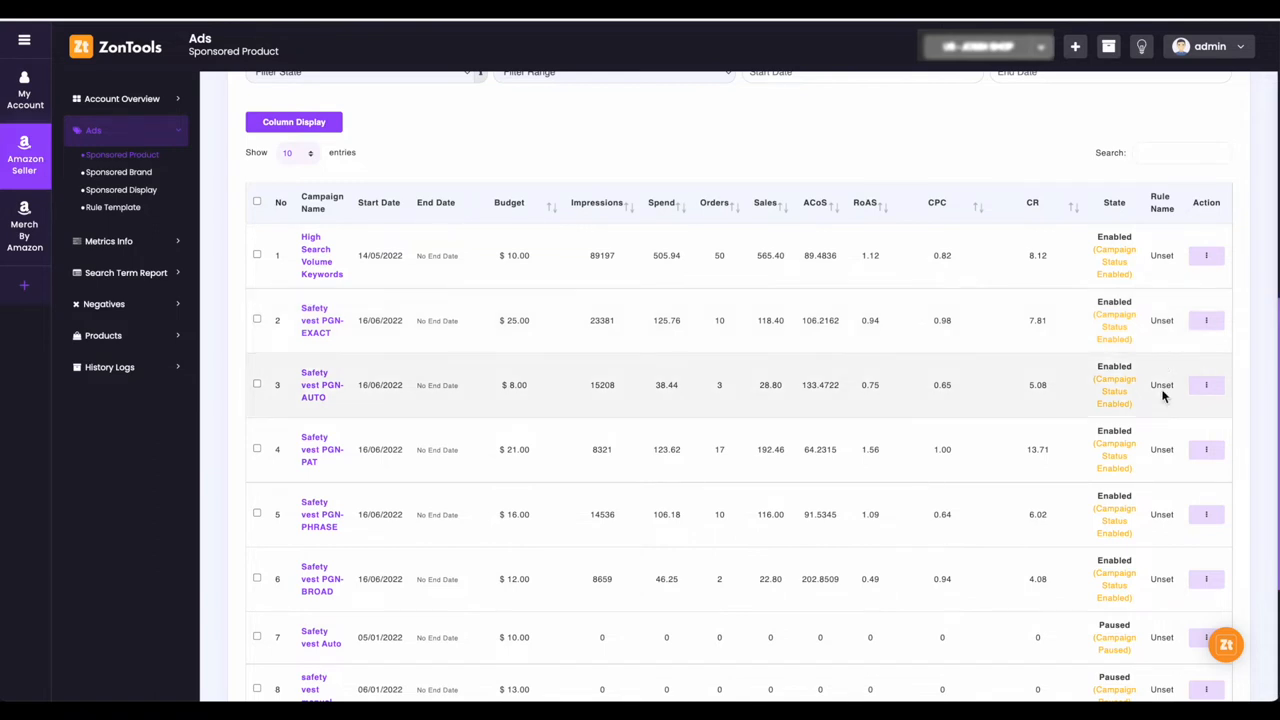
# - Browse to the second page of the campaign list
pyautogui.click(1188, 616)
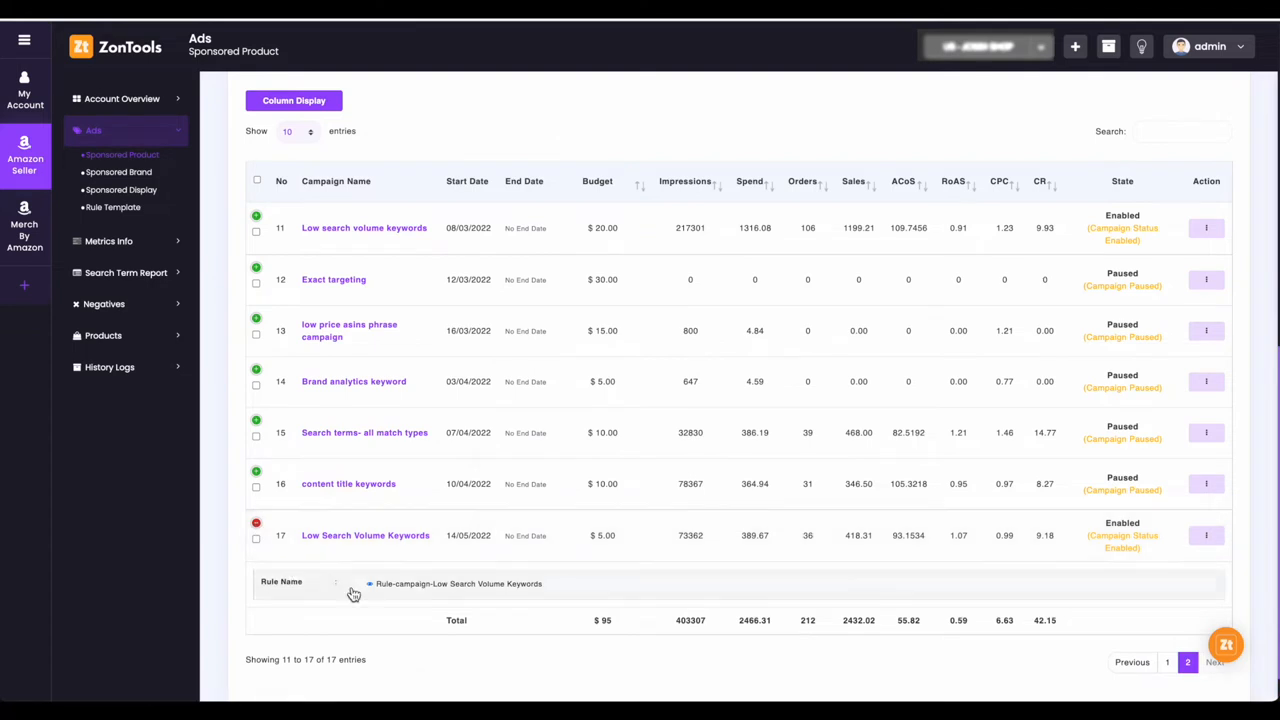
pyautogui.moveTo(372, 594)
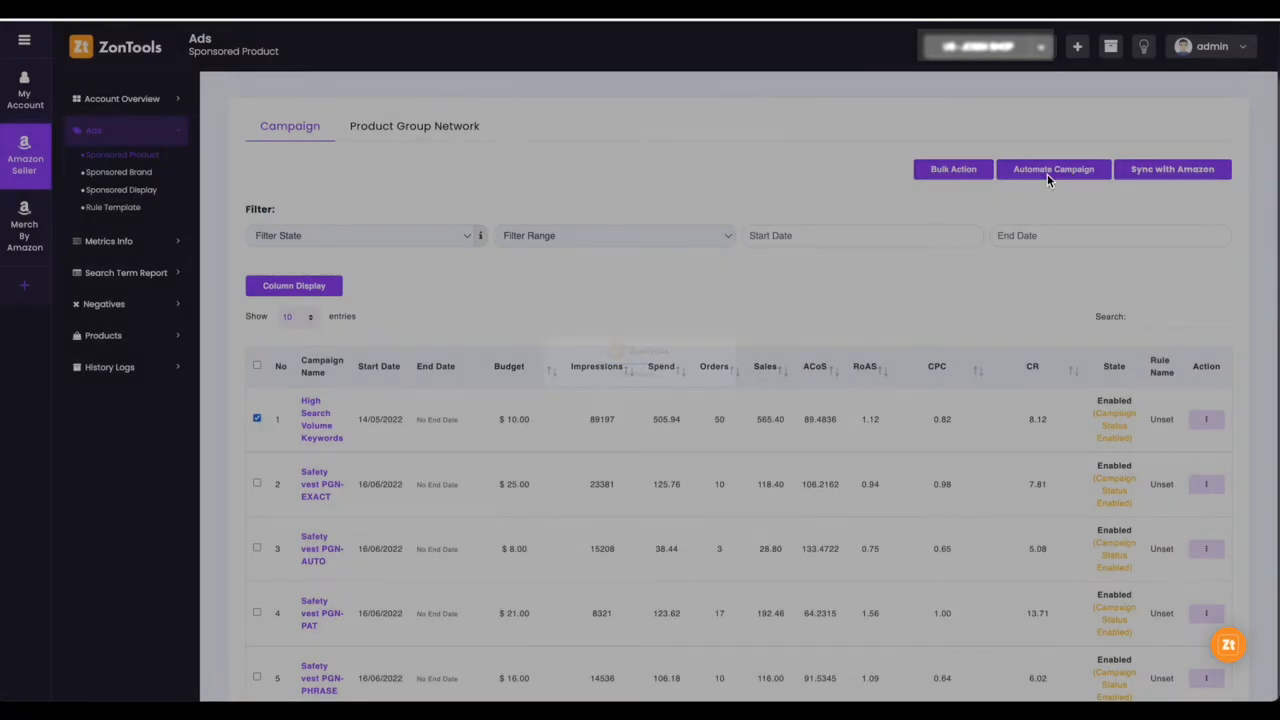
# - Start Automate Campaign for the selected campaign and launch the Rules Wizard
pyautogui.click(1052, 168)
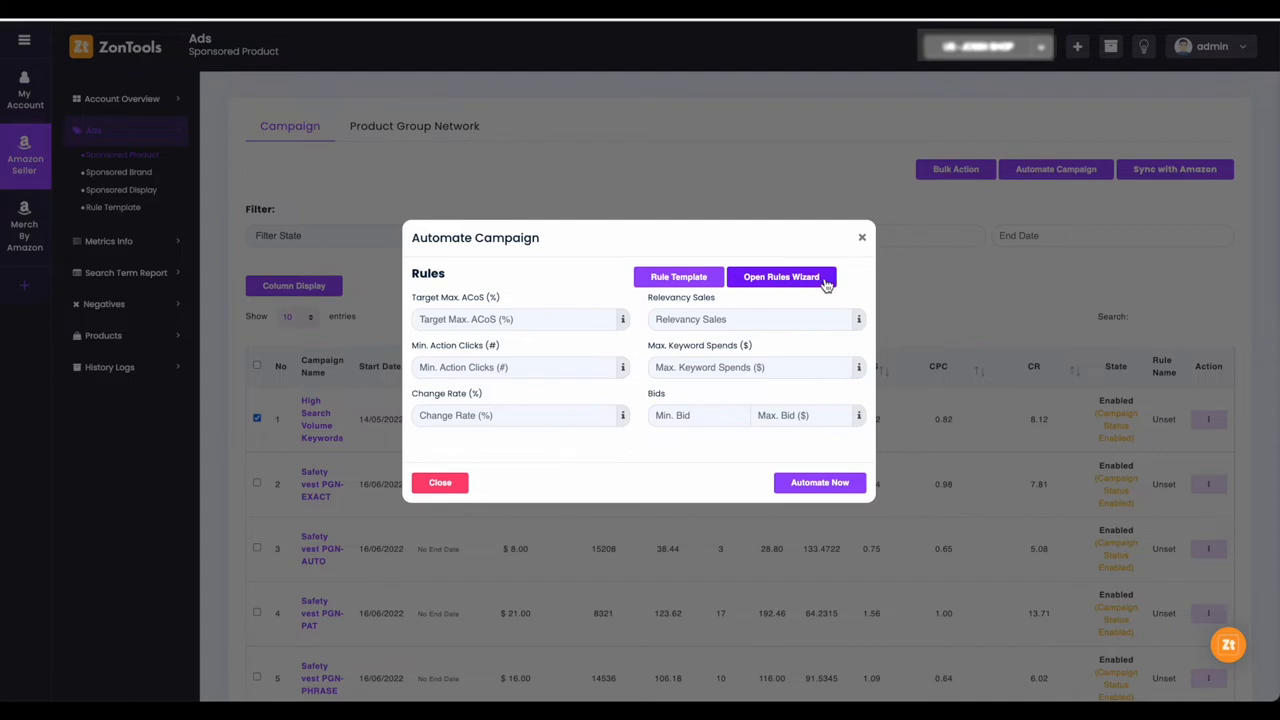
pyautogui.click(780, 276)
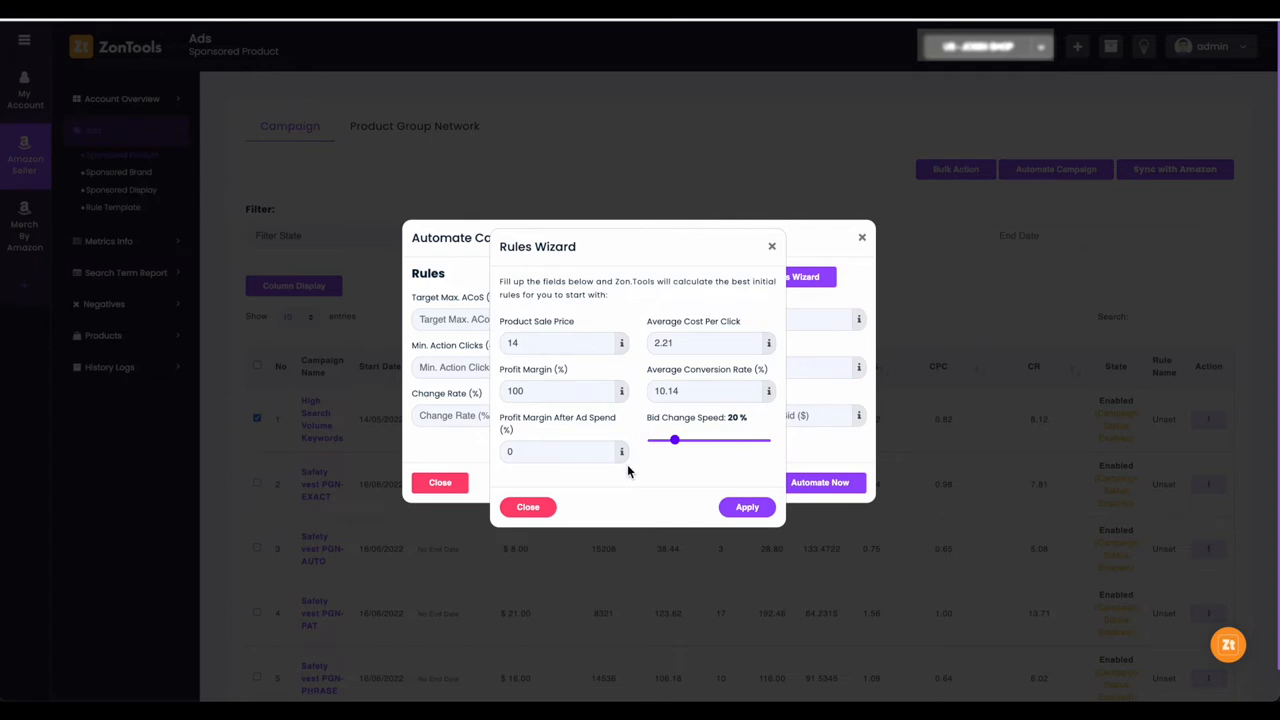
pyautogui.moveTo(646, 428)
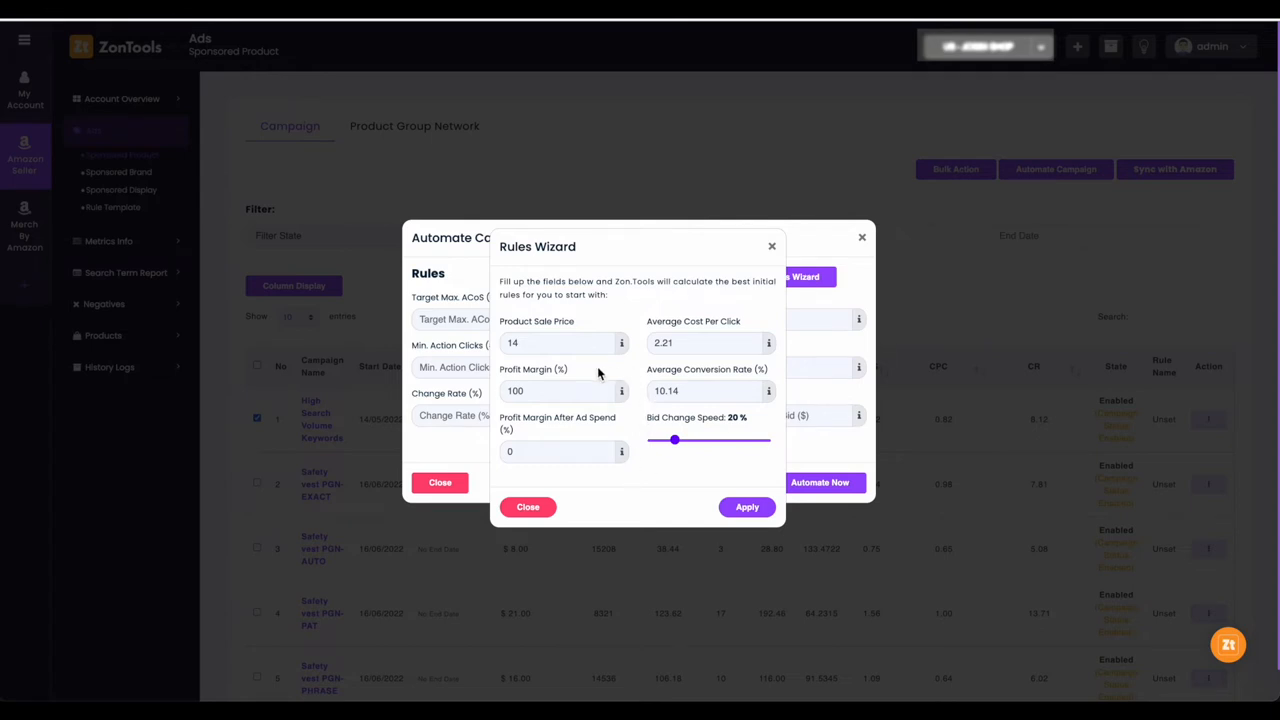
# - Enter a product sale price of 29.99 and a 30% profit margin in the Rules Wizard
pyautogui.click(556, 344)
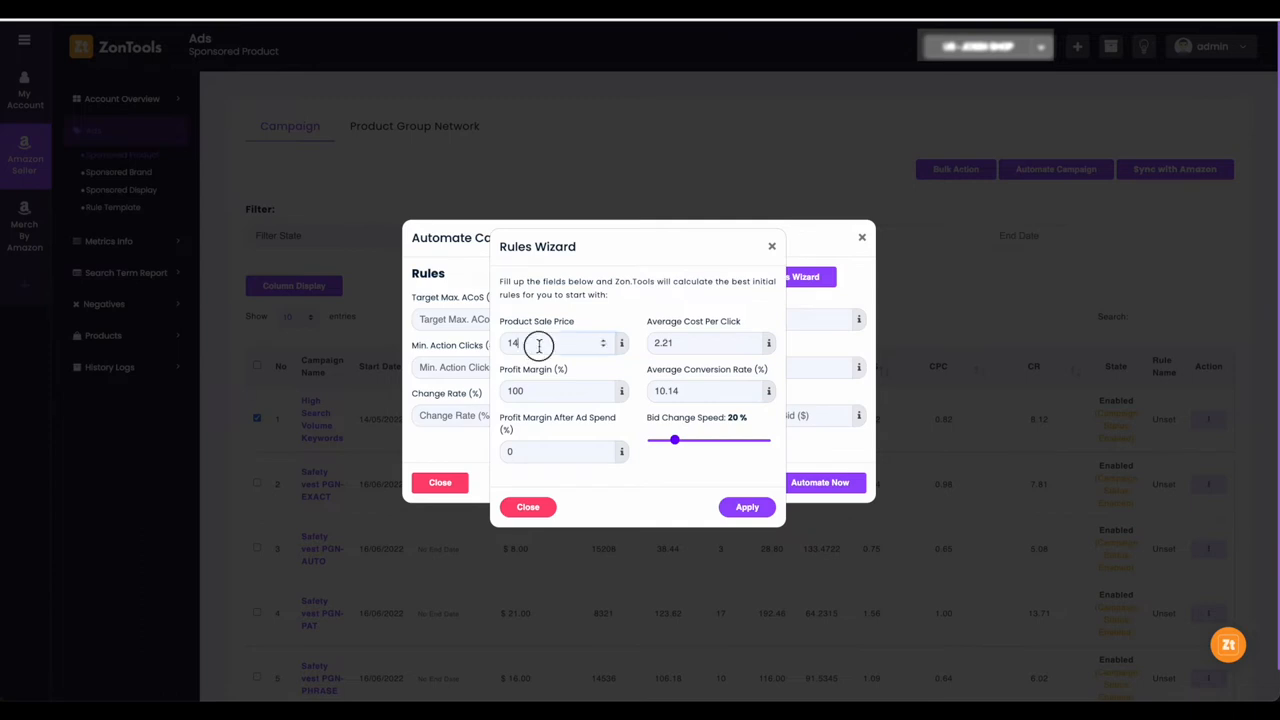
pyautogui.click(556, 344)
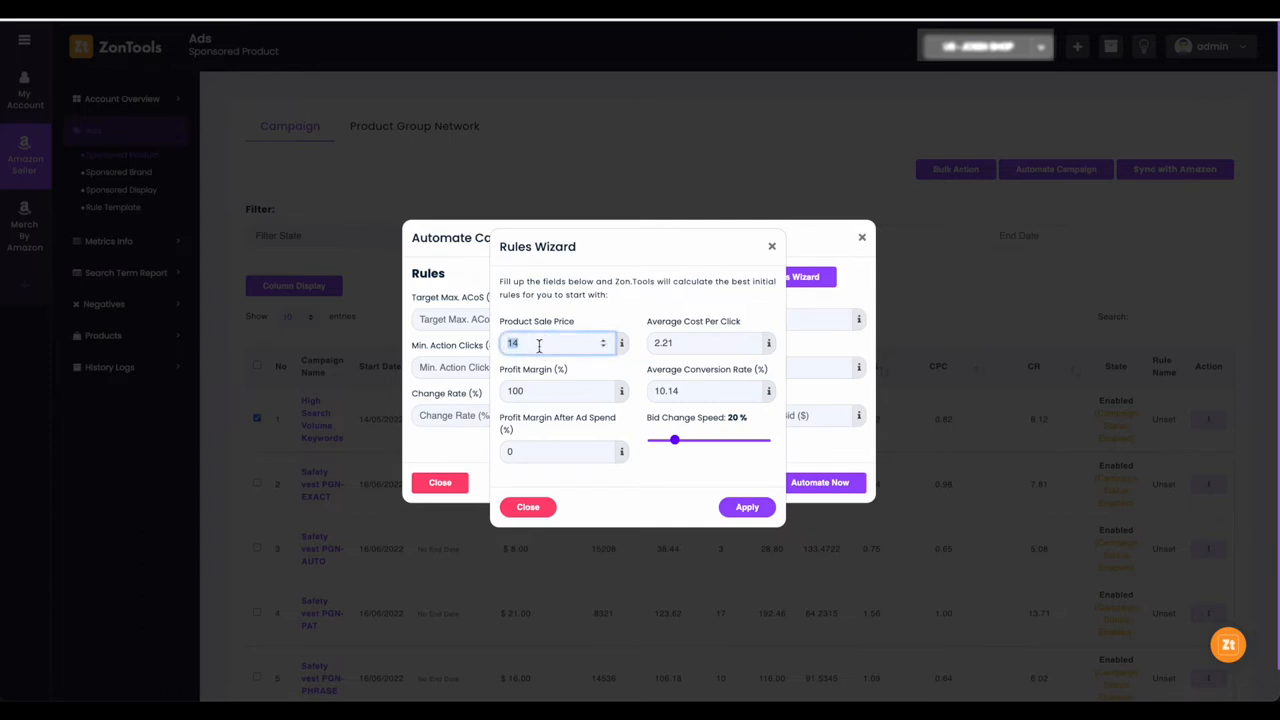
pyautogui.write('29.99')
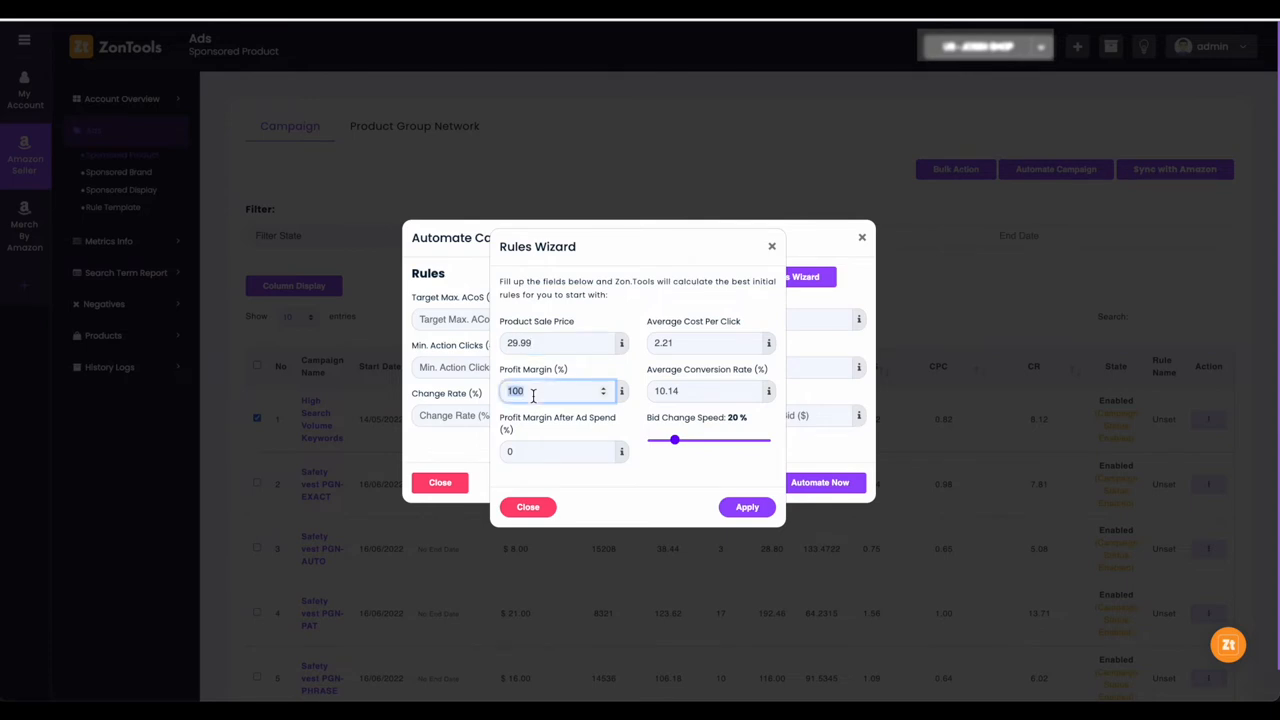
pyautogui.write('30')
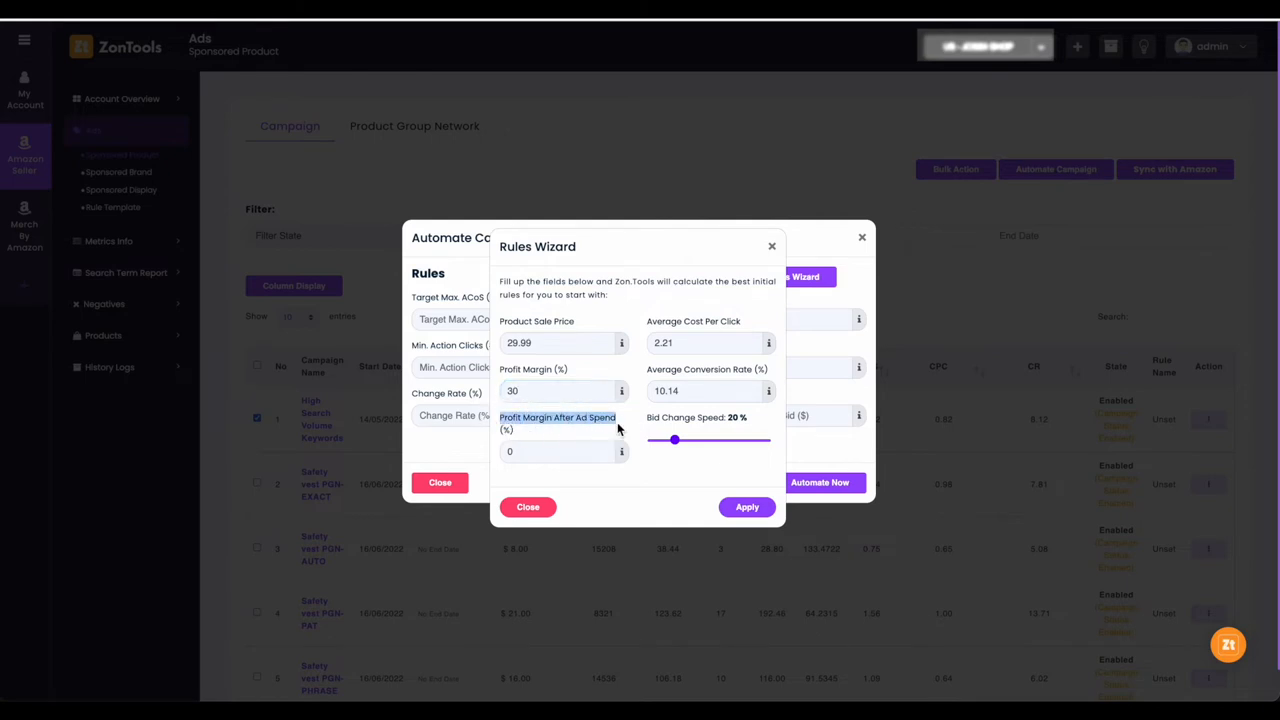
pyautogui.moveTo(624, 464)
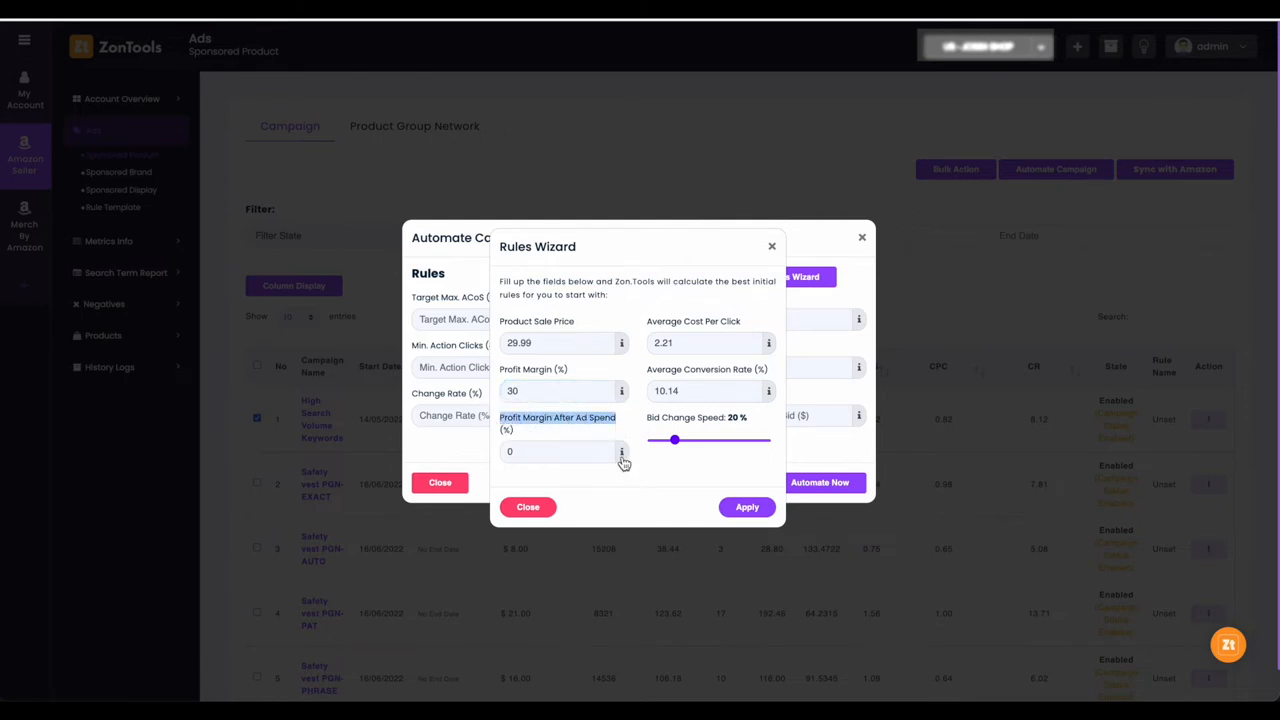
pyautogui.moveTo(630, 486)
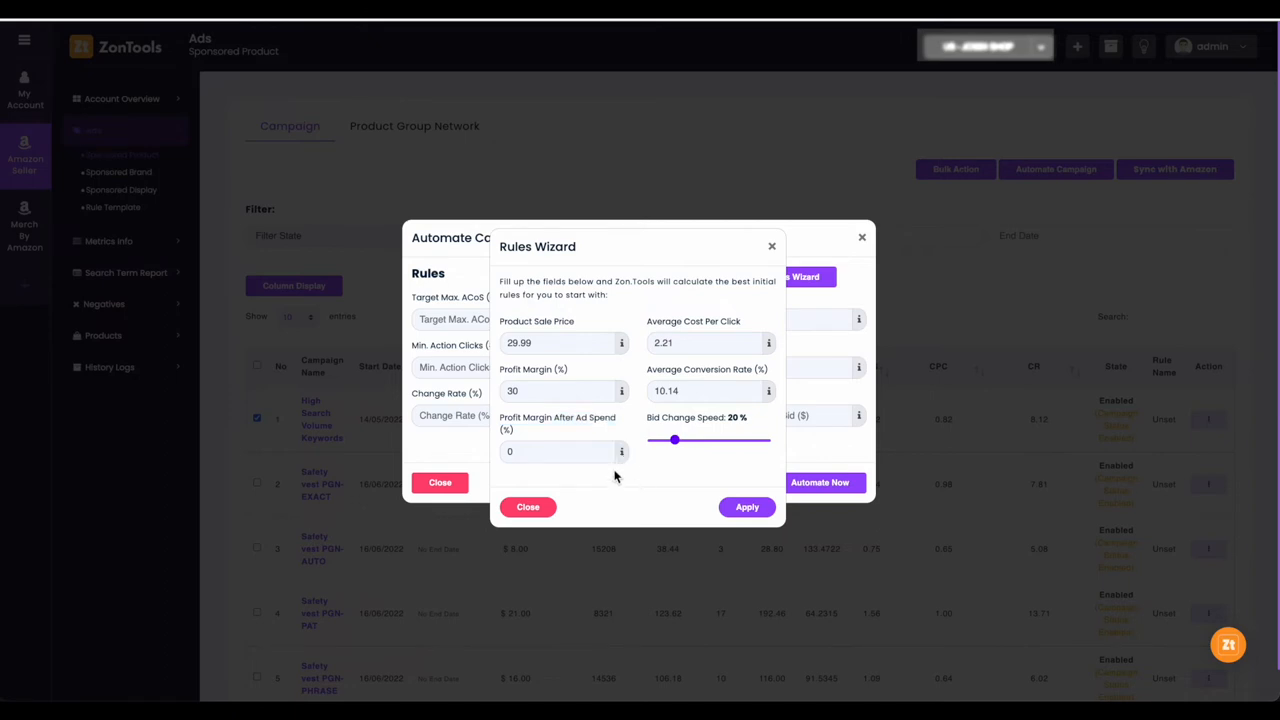
pyautogui.click(560, 452)
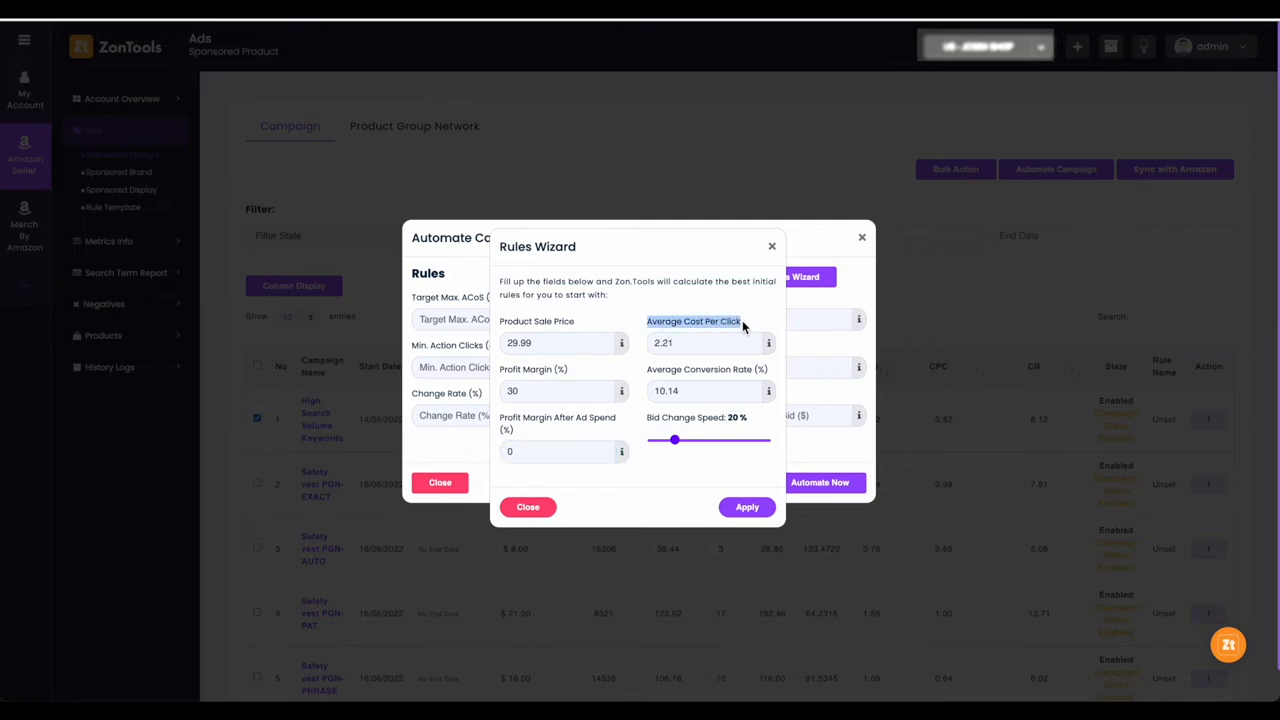
# - Select the Average Cost Per Click field and switch to the campaign list to look up figures
pyautogui.click(704, 342)
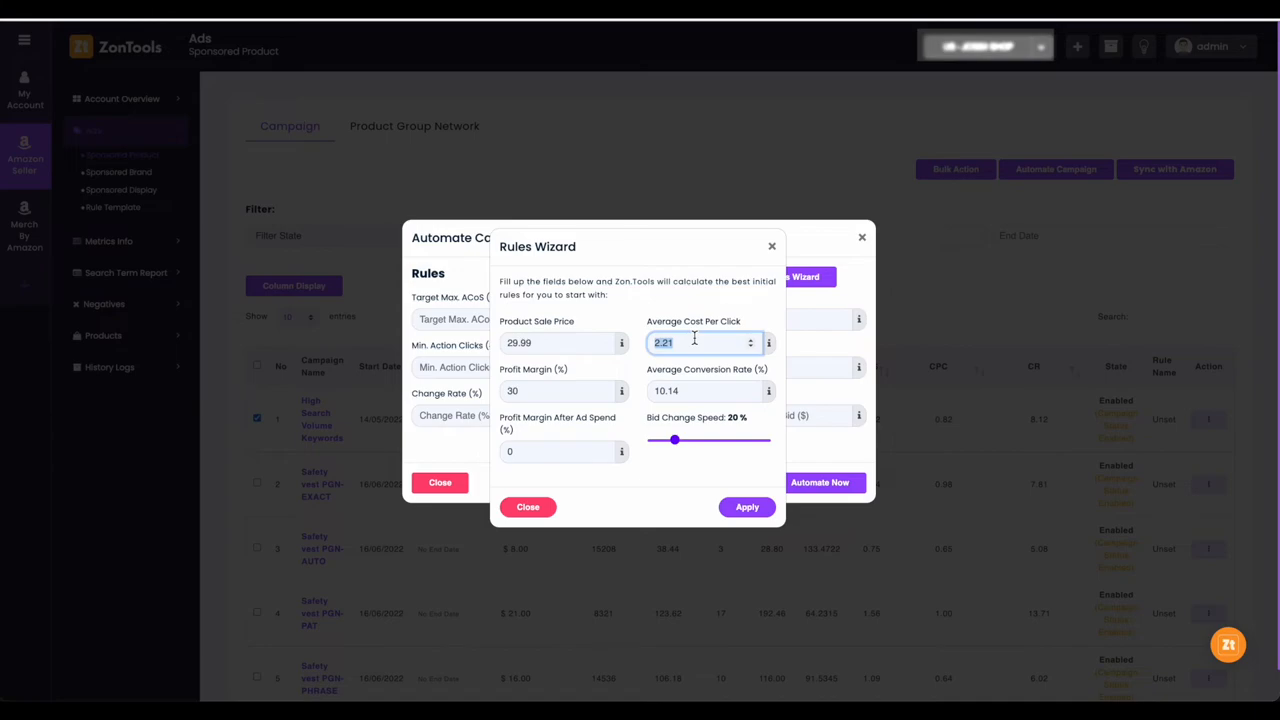
pyautogui.click(528, 508)
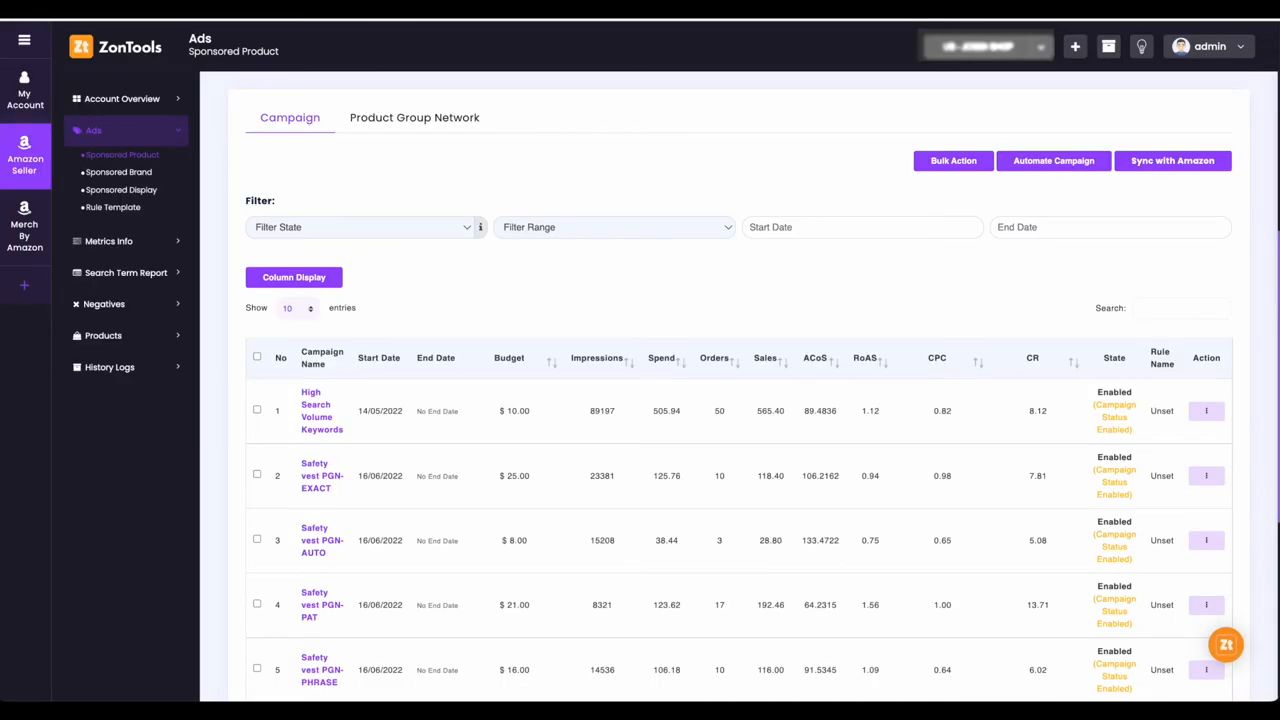
pyautogui.moveTo(894, 318)
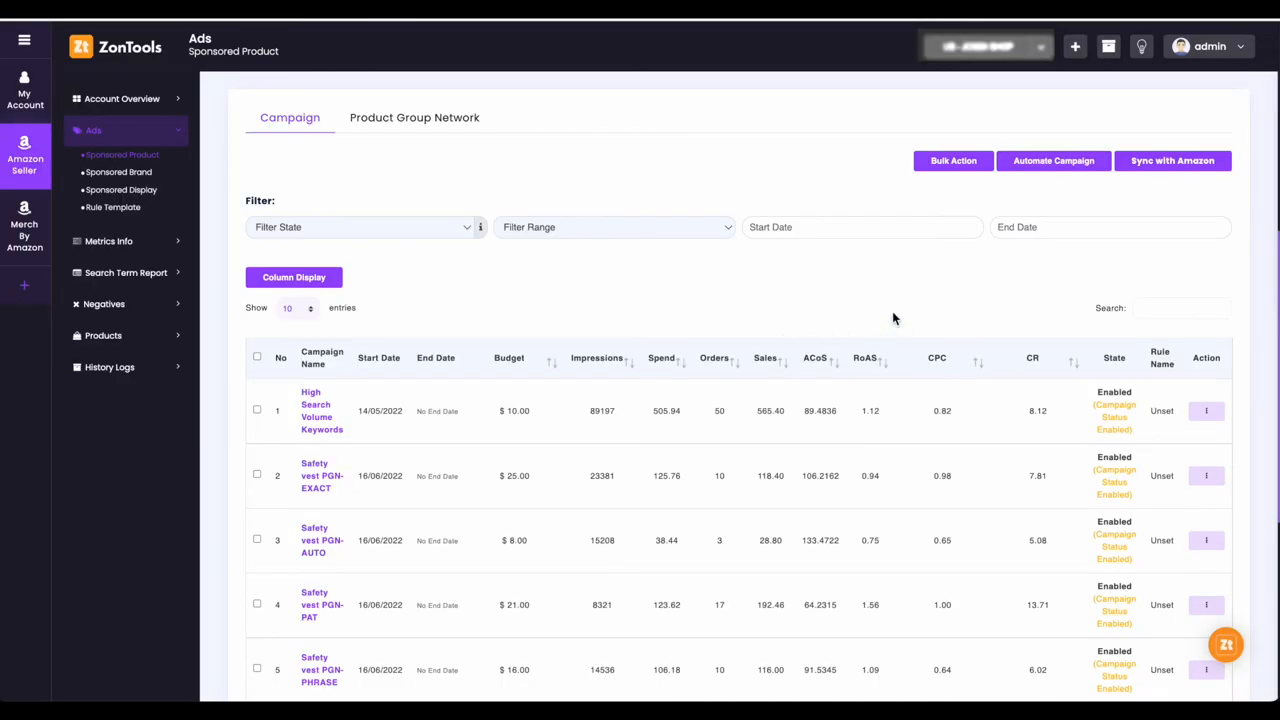
pyautogui.moveTo(308, 180)
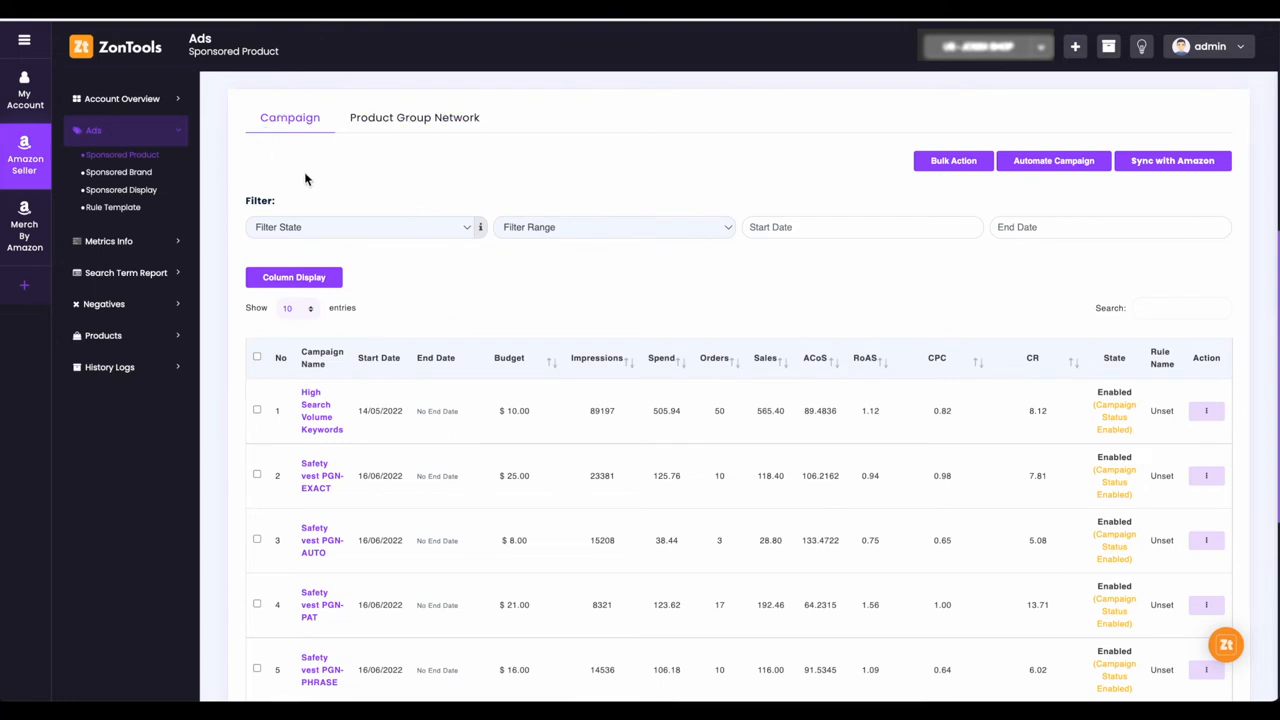
pyautogui.moveTo(974, 374)
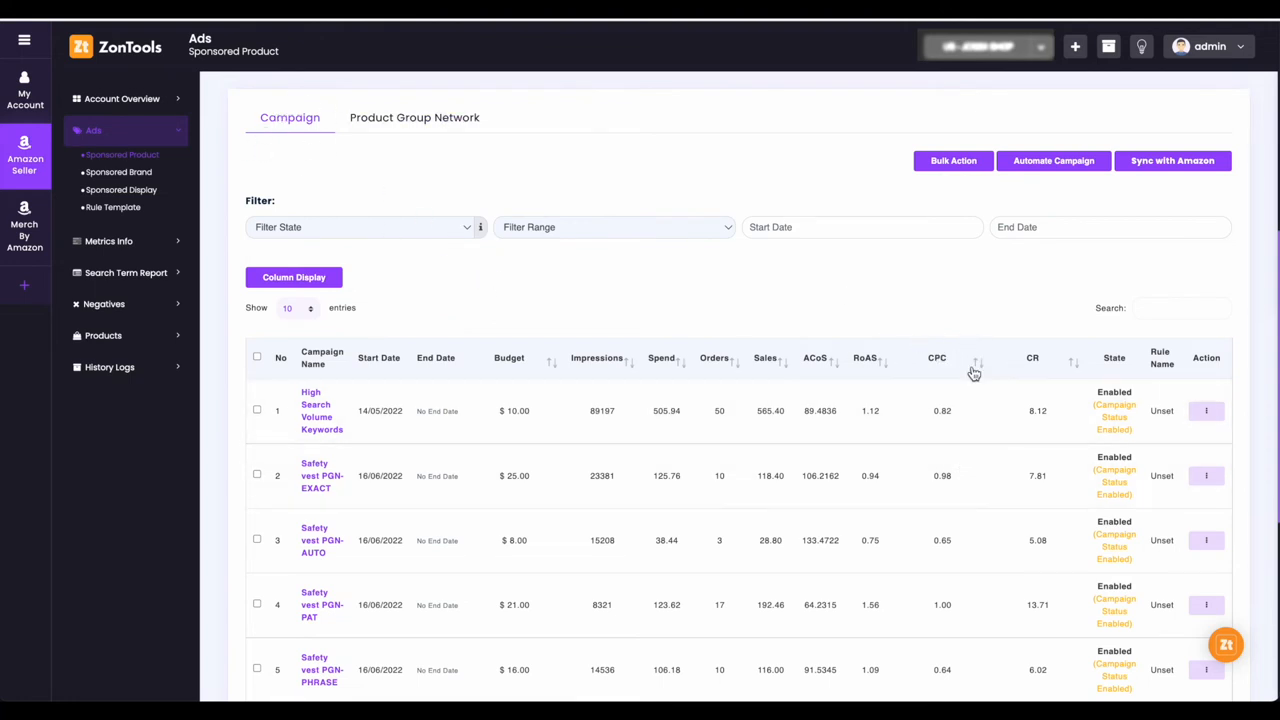
pyautogui.moveTo(964, 410)
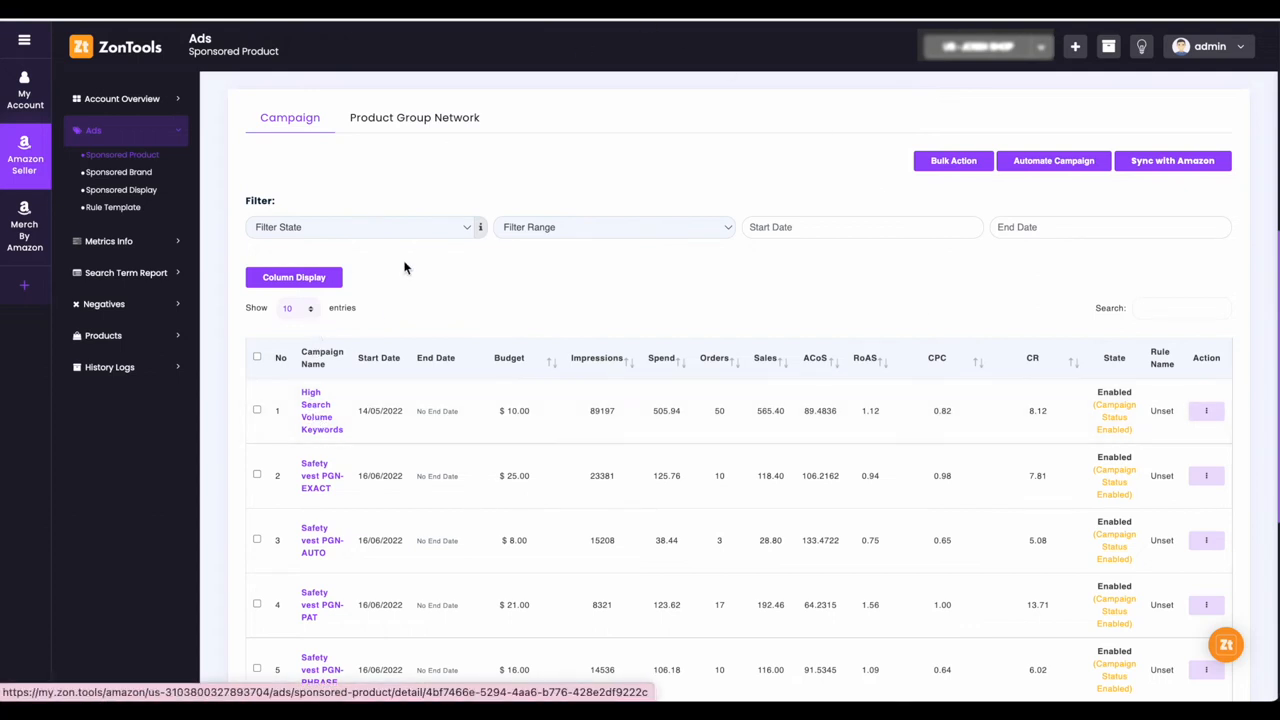
# - Copy the High Search Volume Keywords campaign's 0.82 CPC into Average Cost Per Click
pyautogui.click(320, 410)
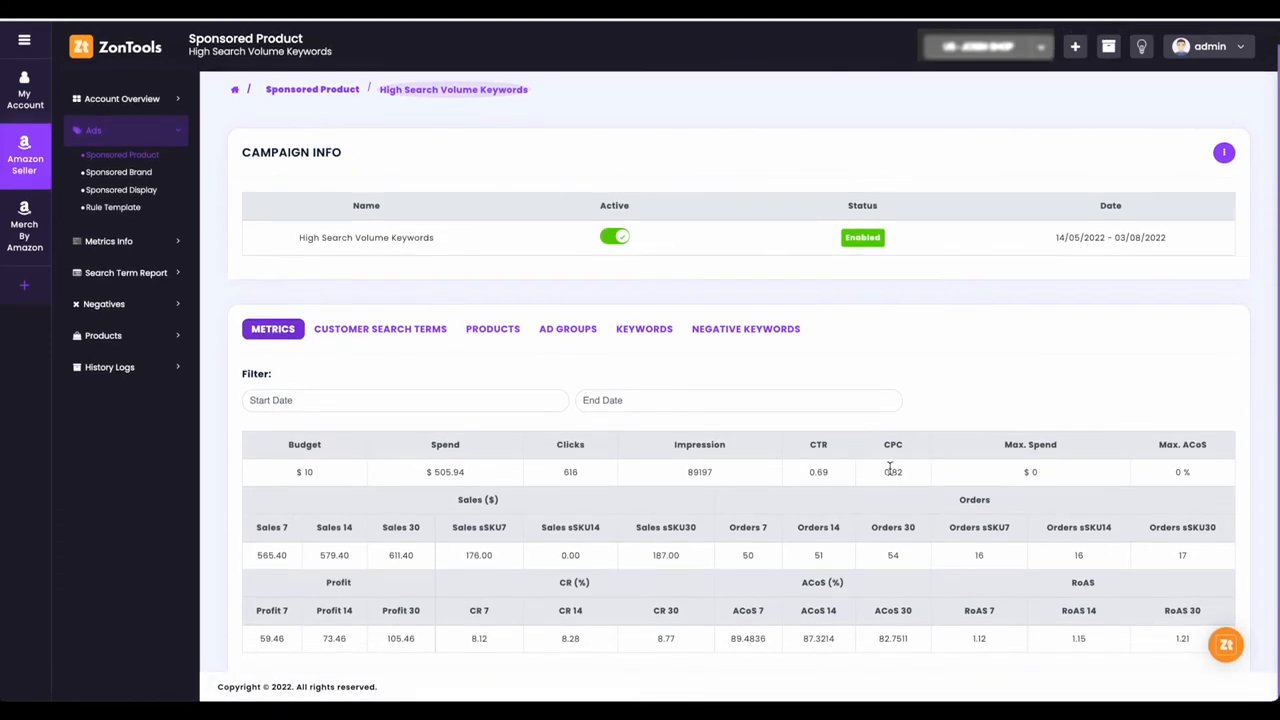
pyautogui.doubleClick(892, 472)
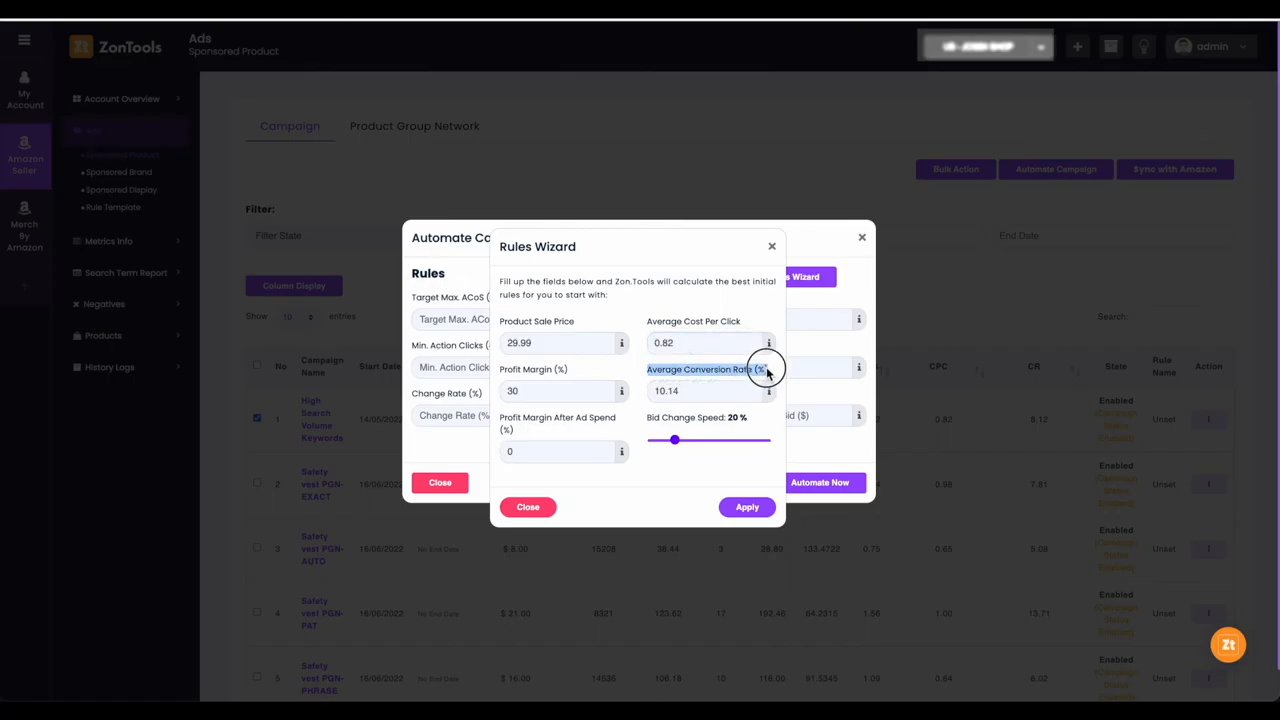
pyautogui.click(708, 390)
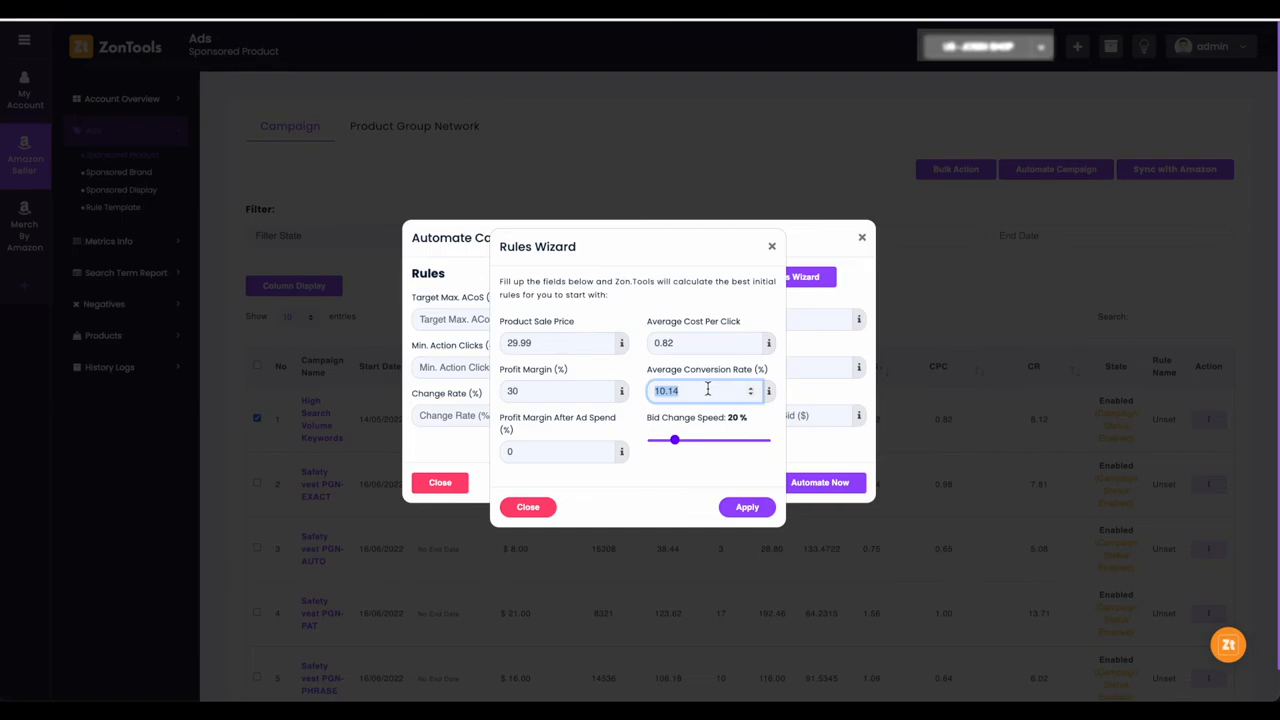
pyautogui.click(528, 508)
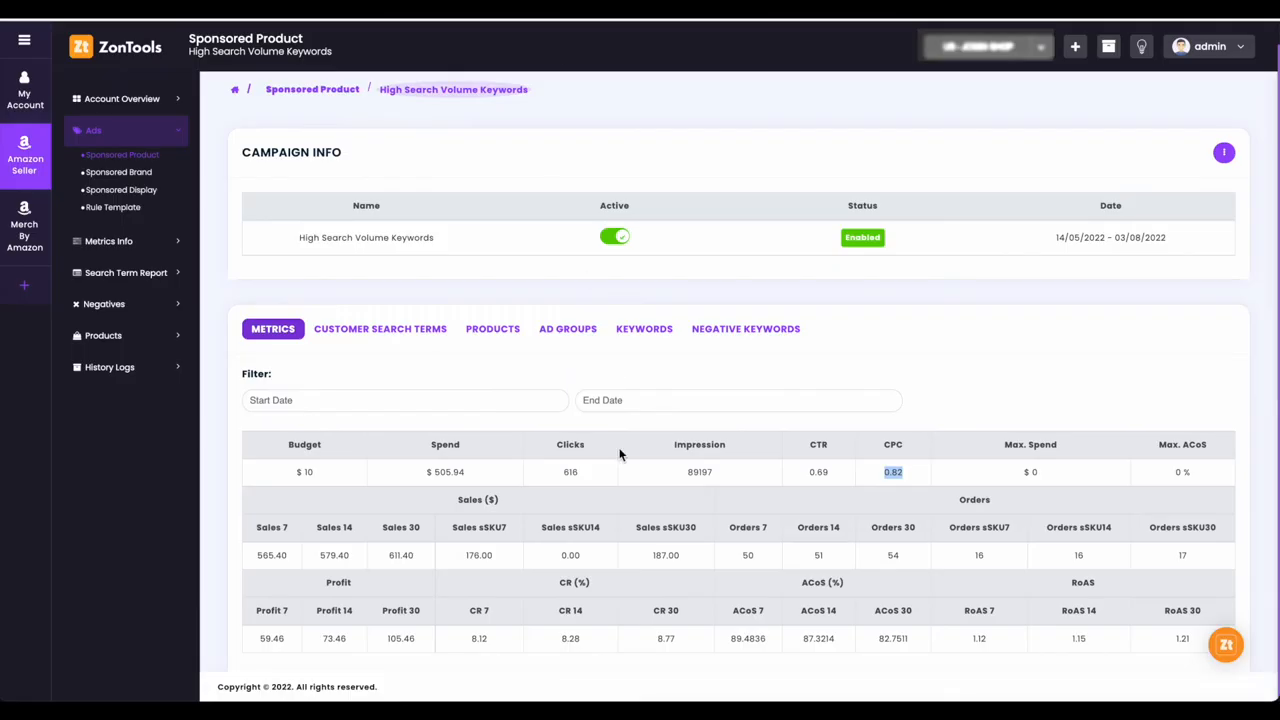
pyautogui.moveTo(464, 650)
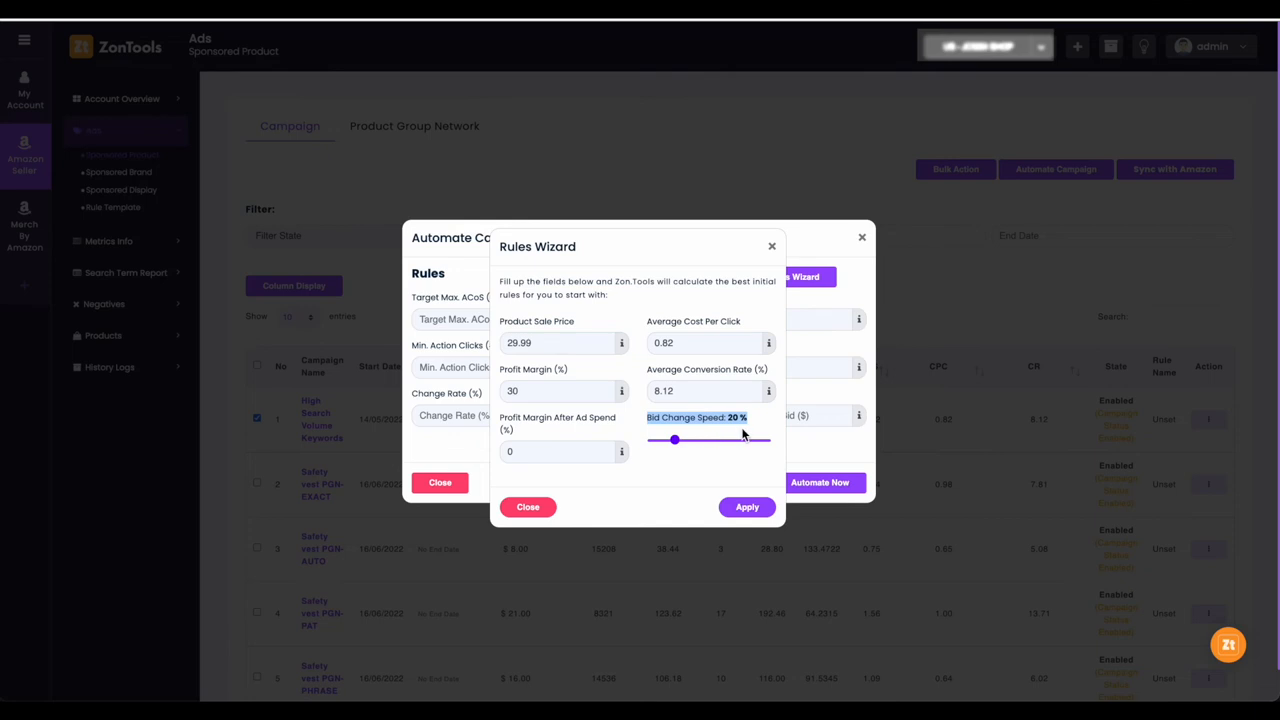
pyautogui.moveTo(740, 428)
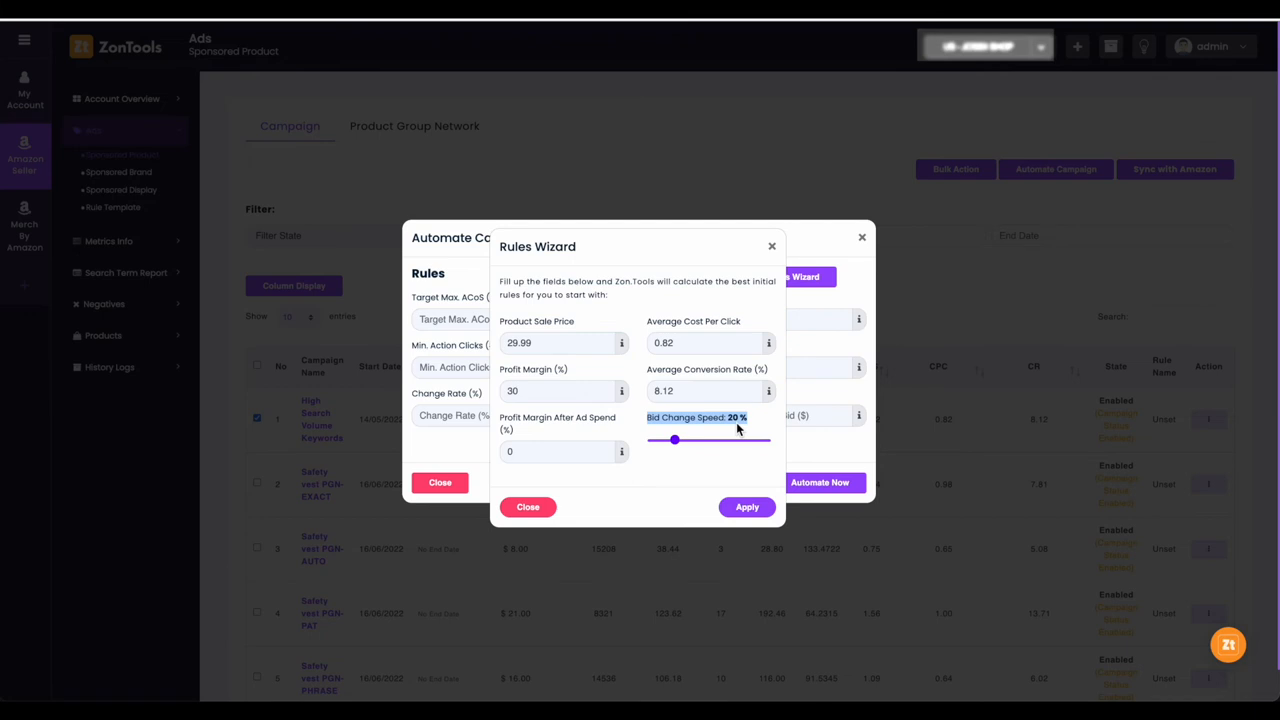
pyautogui.moveTo(732, 482)
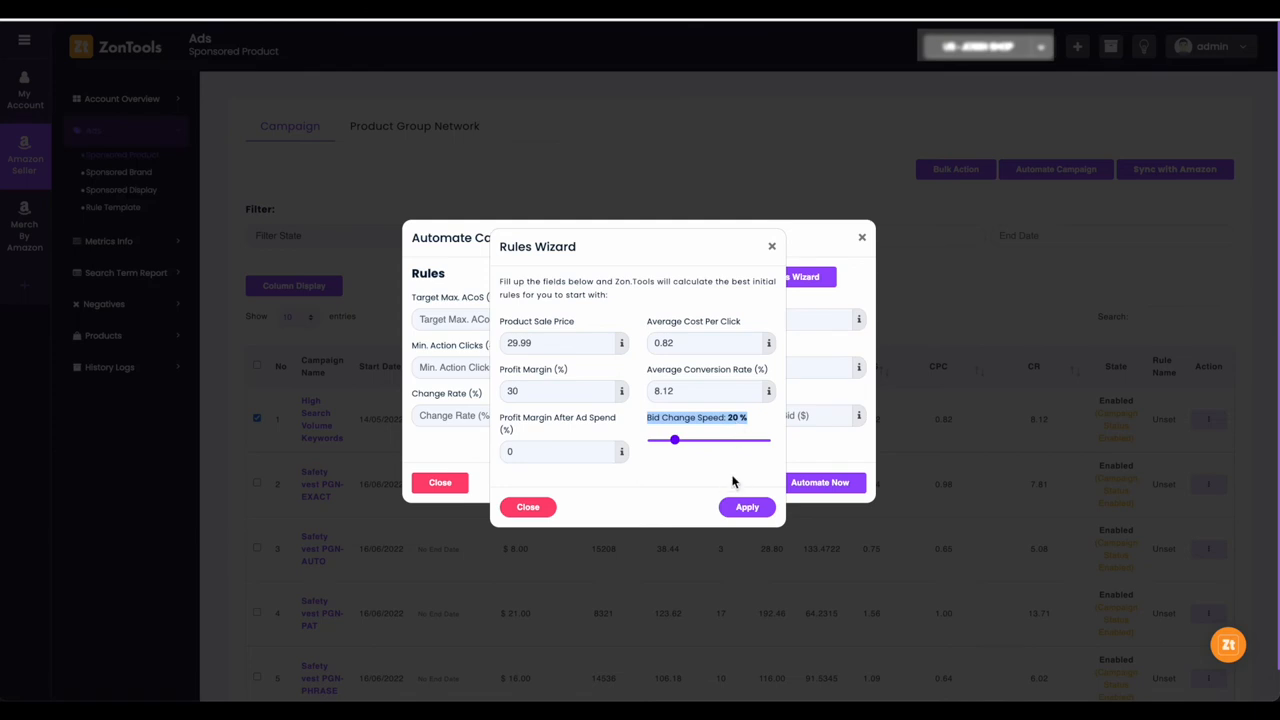
# - Apply the wizard's calculated rules to the Automate Campaign dialog
pyautogui.click(748, 508)
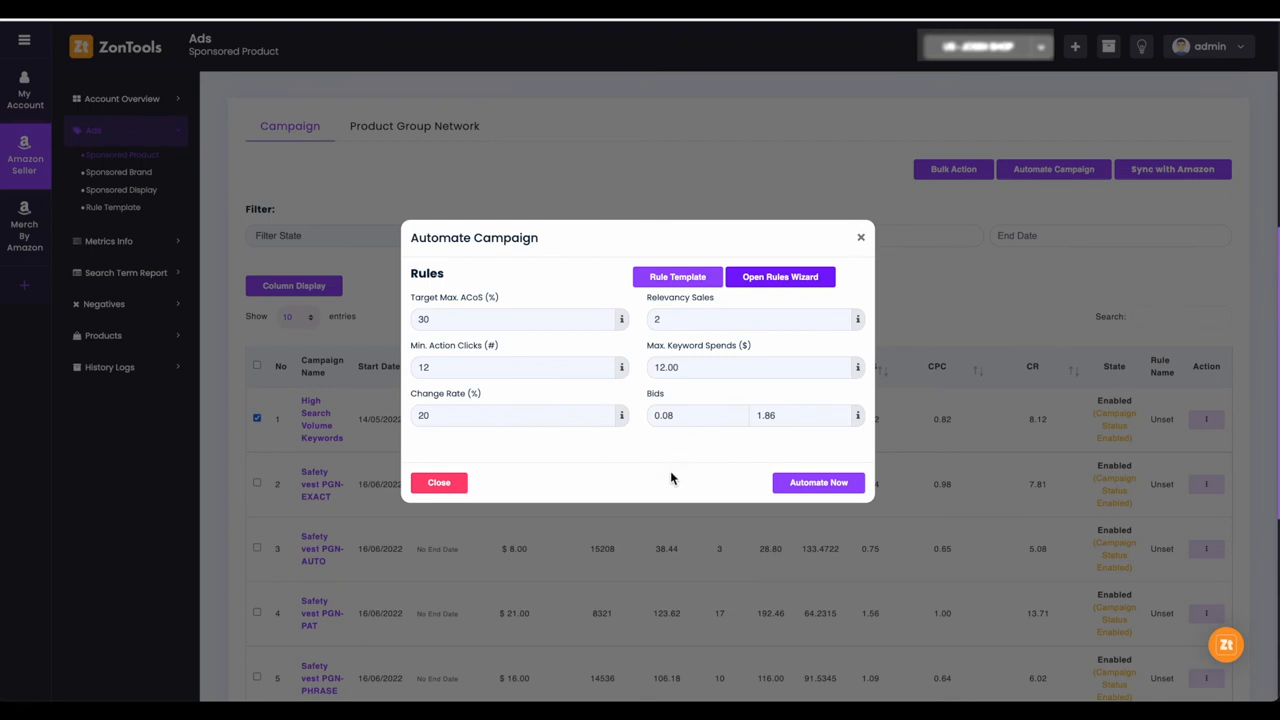
# - Automate the campaign now and confirm the Saved Successfully message
pyautogui.click(818, 482)
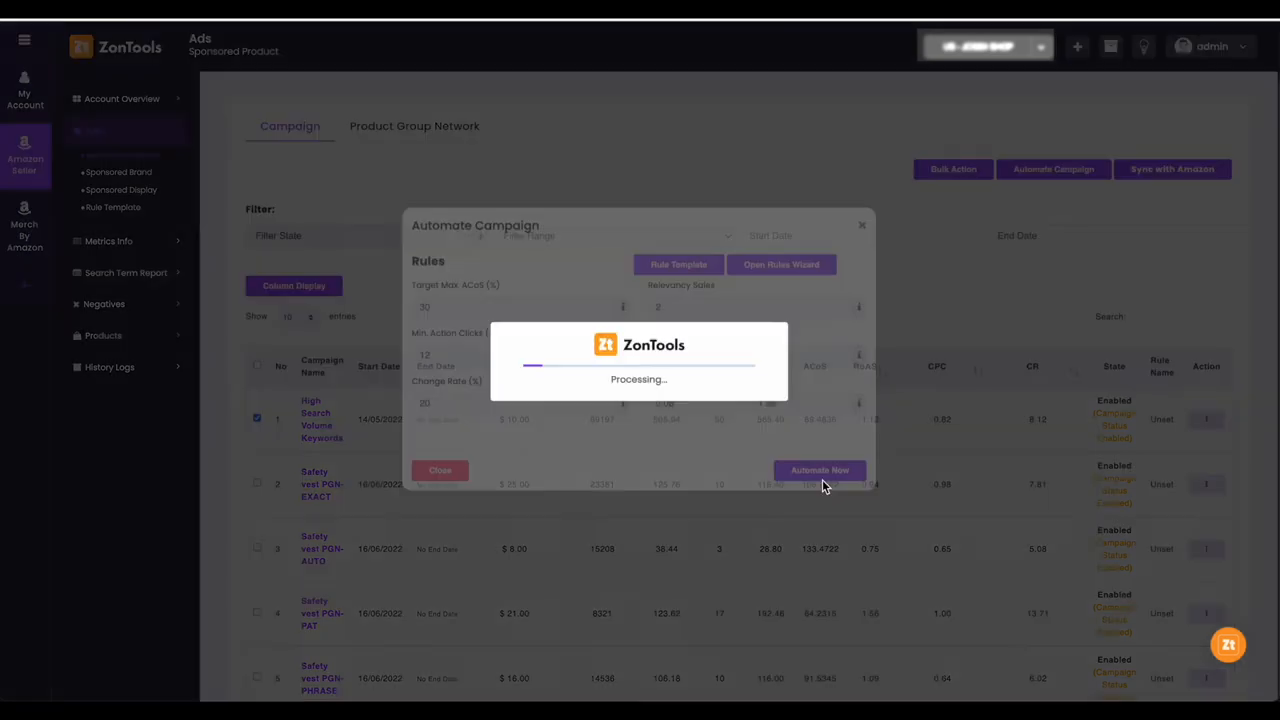
pyautogui.click(820, 470)
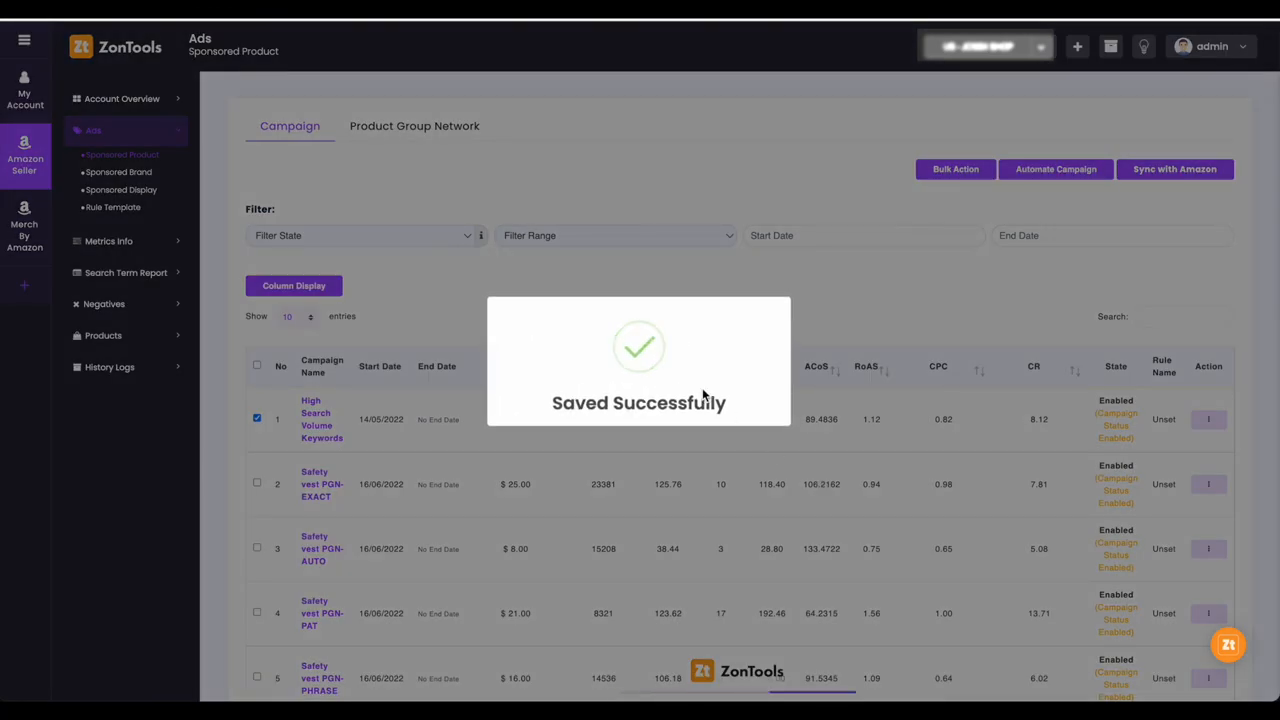